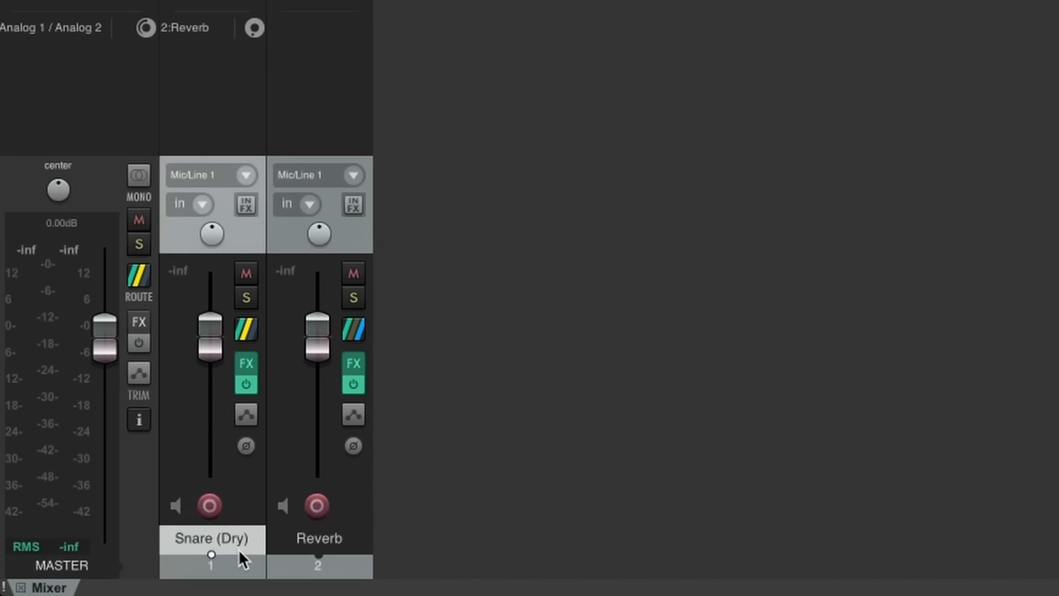
# Reselect Snare (Dry), drop its Reverb send to silence, then raise it to about -0.8 dB.
pyautogui.click(318, 539)
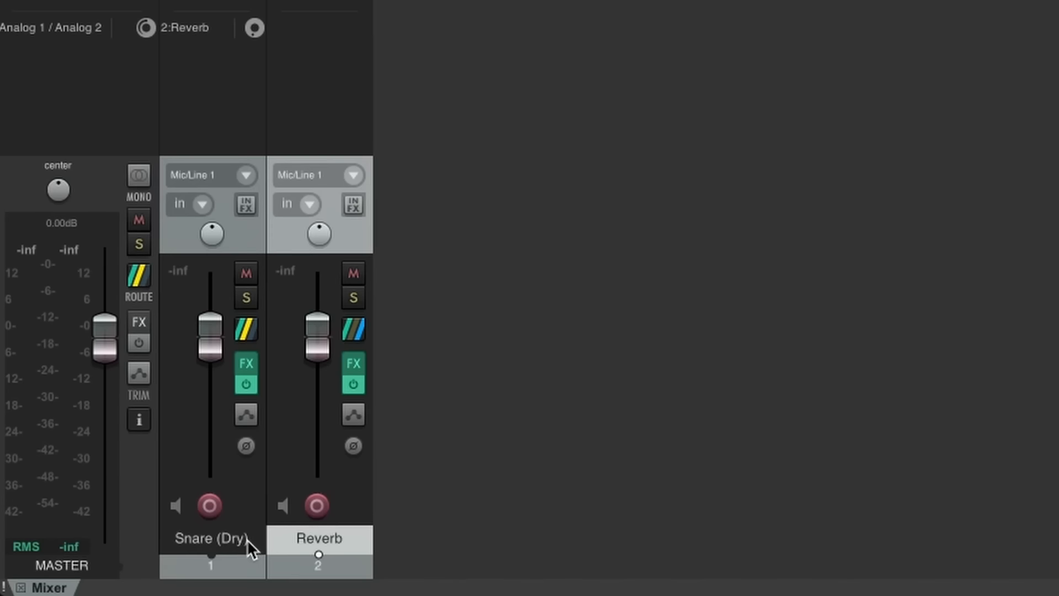
pyautogui.click(211, 538)
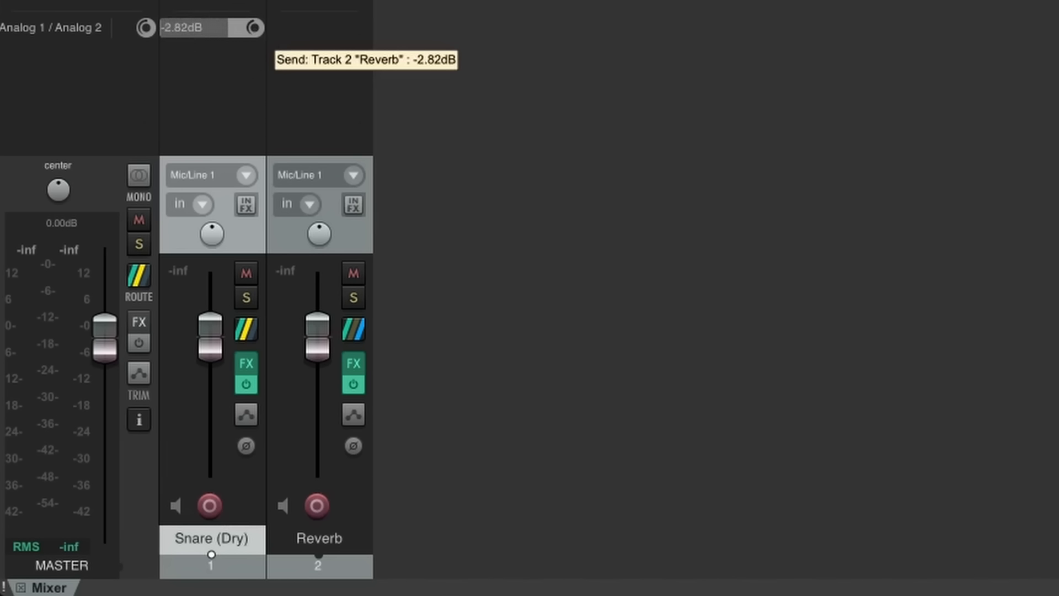
pyautogui.moveTo(244, 27); pyautogui.dragTo(179, 28)
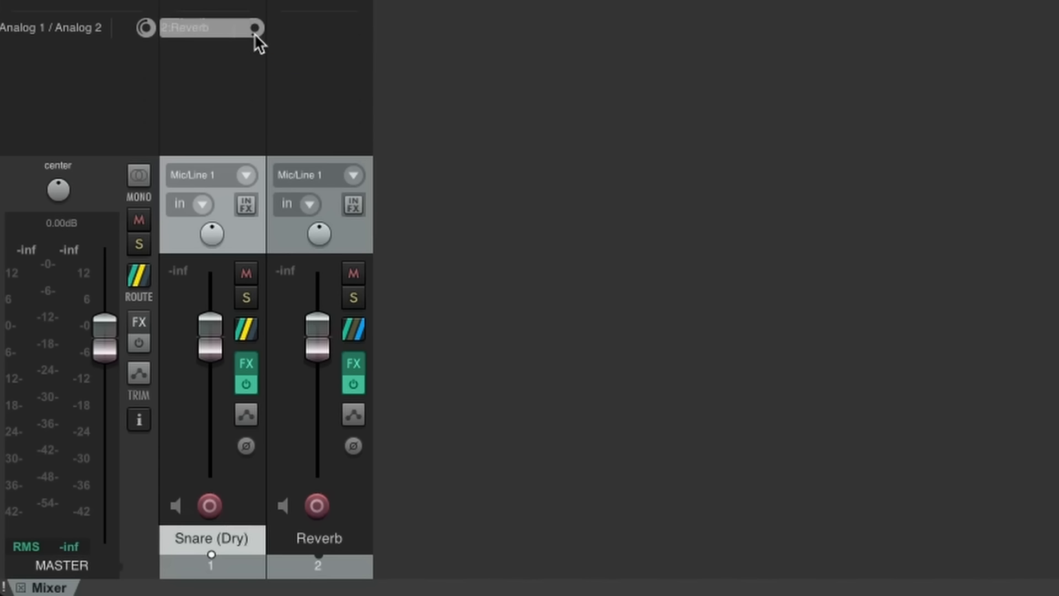
pyautogui.moveTo(254, 28)
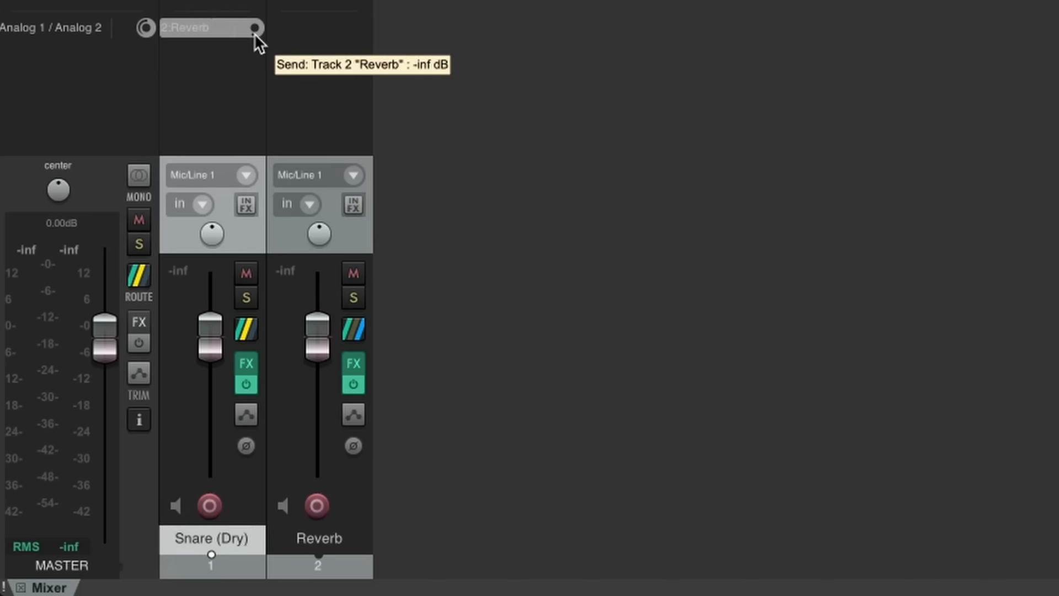
pyautogui.moveTo(253, 28); pyautogui.dragTo(255, 28)
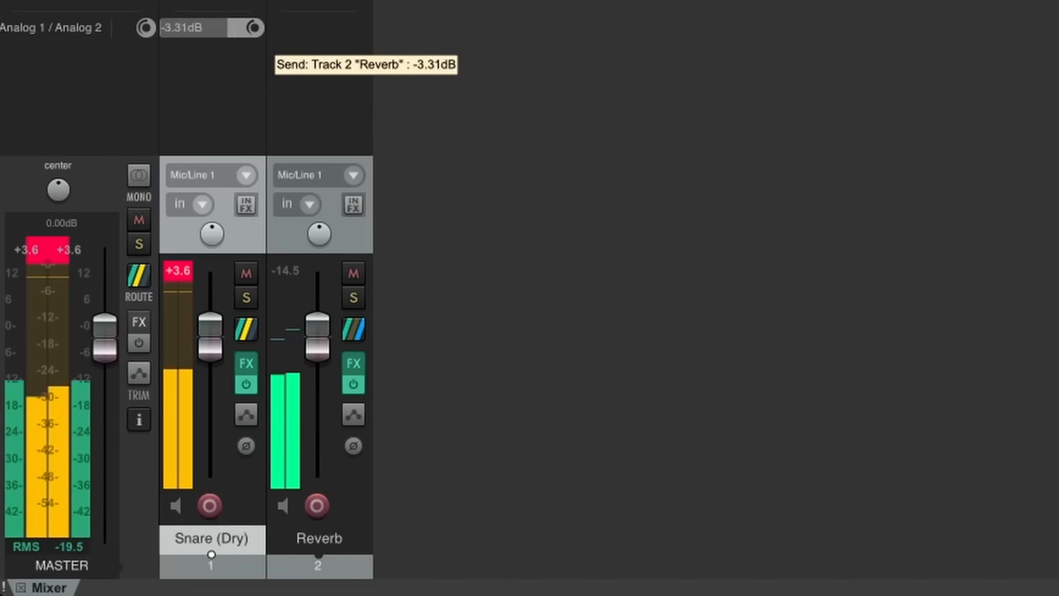
pyautogui.moveTo(253, 27); pyautogui.dragTo(253, 20)
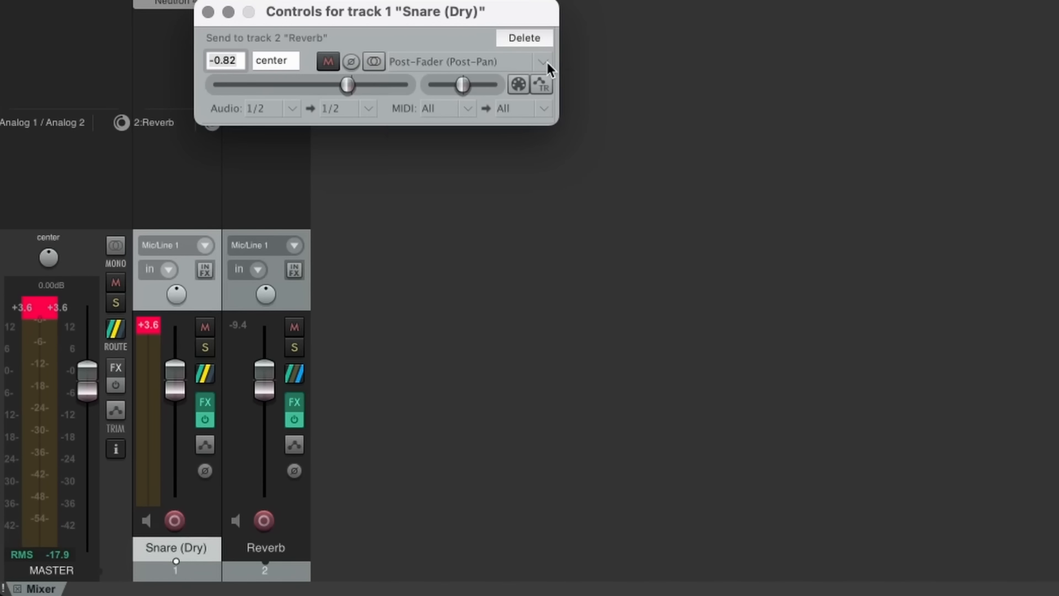
pyautogui.click(542, 61)
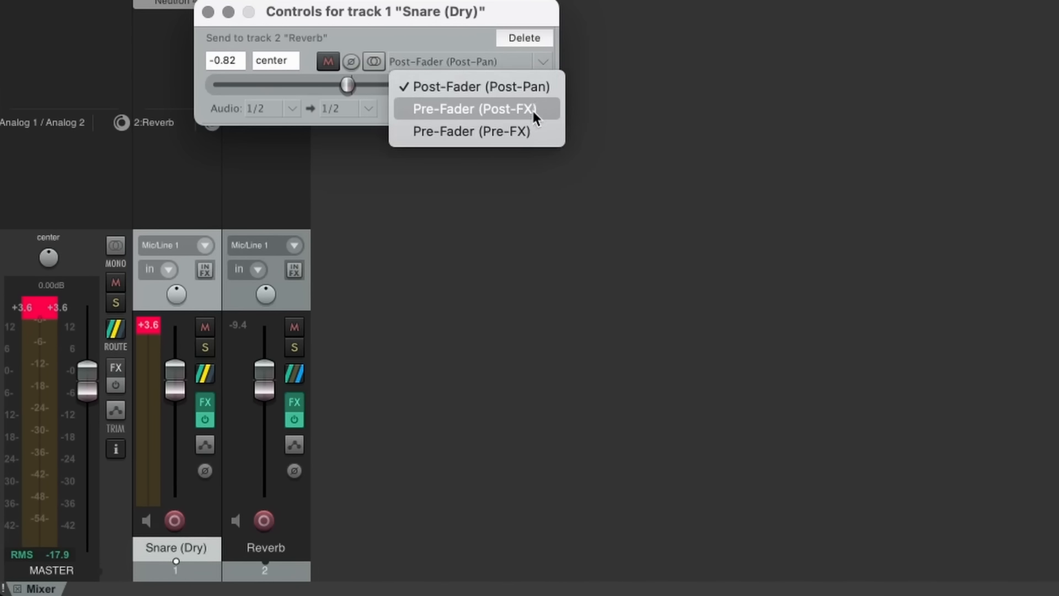
pyautogui.moveTo(469, 130)
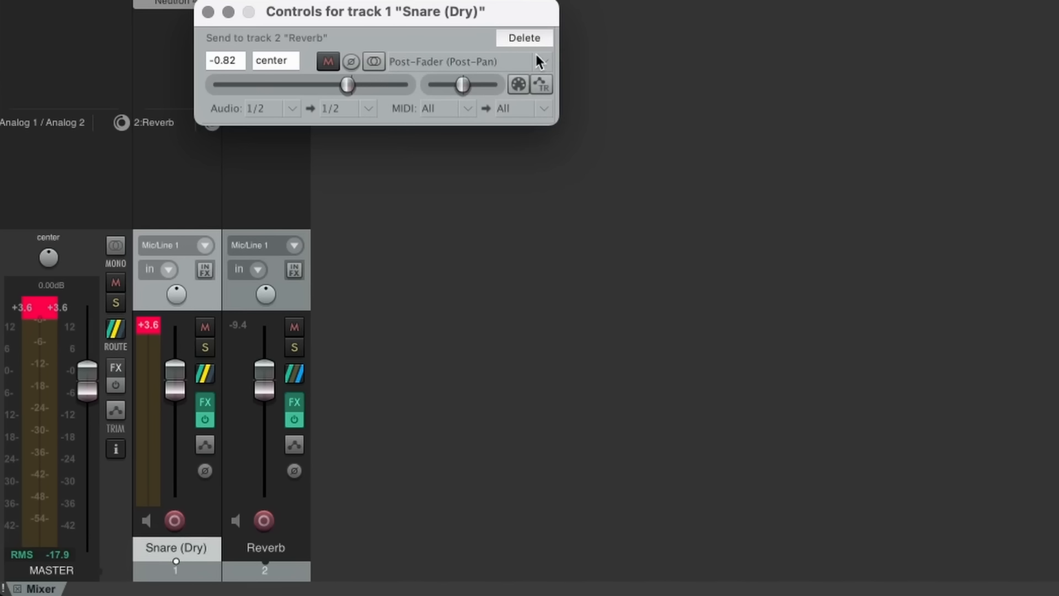
pyautogui.click(208, 12)
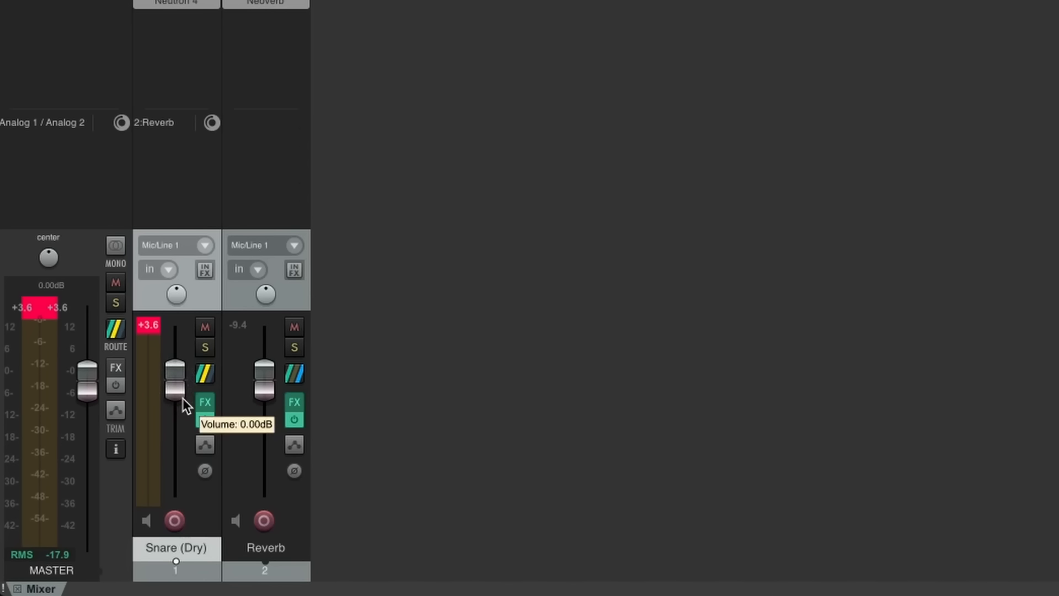
# Sweep the Snare (Dry) volume down to silence and back up to 0 dB.
pyautogui.moveTo(174, 375); pyautogui.dragTo(175, 425)
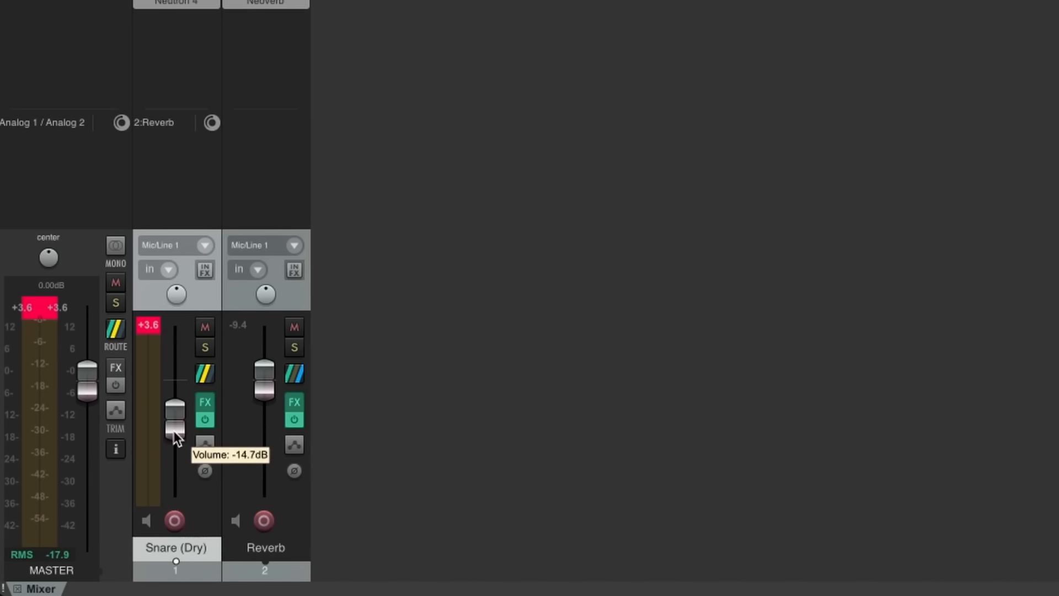
pyautogui.moveTo(174, 425); pyautogui.dragTo(174, 493)
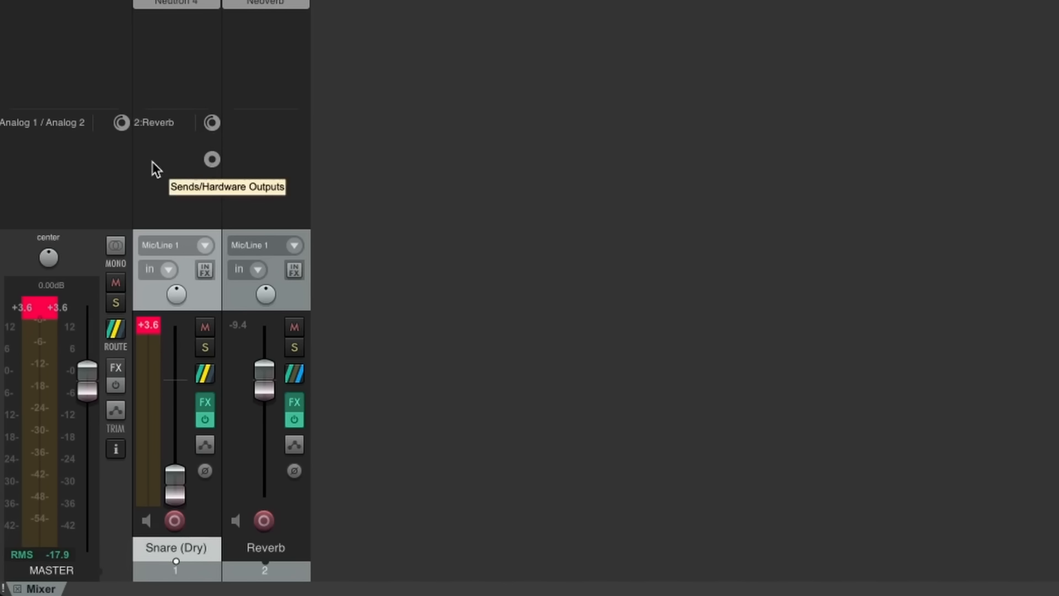
pyautogui.moveTo(171, 138)
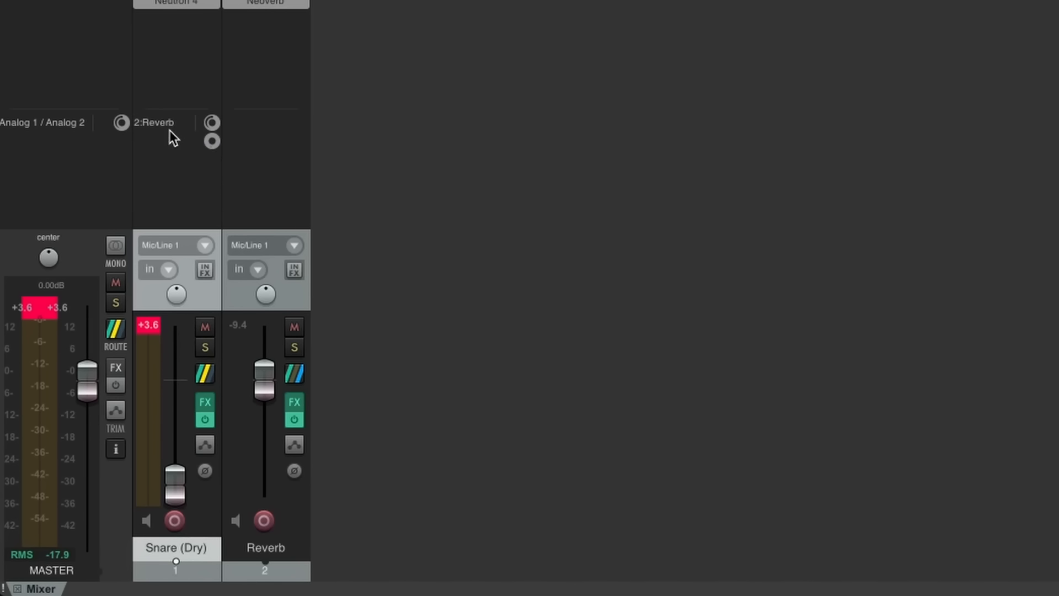
pyautogui.moveTo(173, 480); pyautogui.dragTo(174, 490)
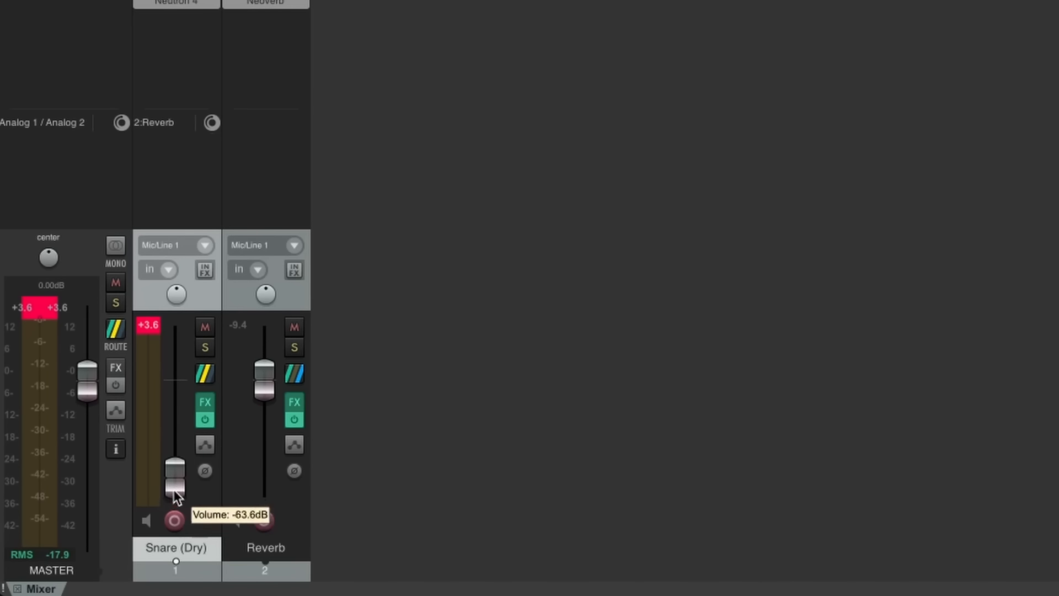
pyautogui.moveTo(175, 483); pyautogui.dragTo(174, 378)
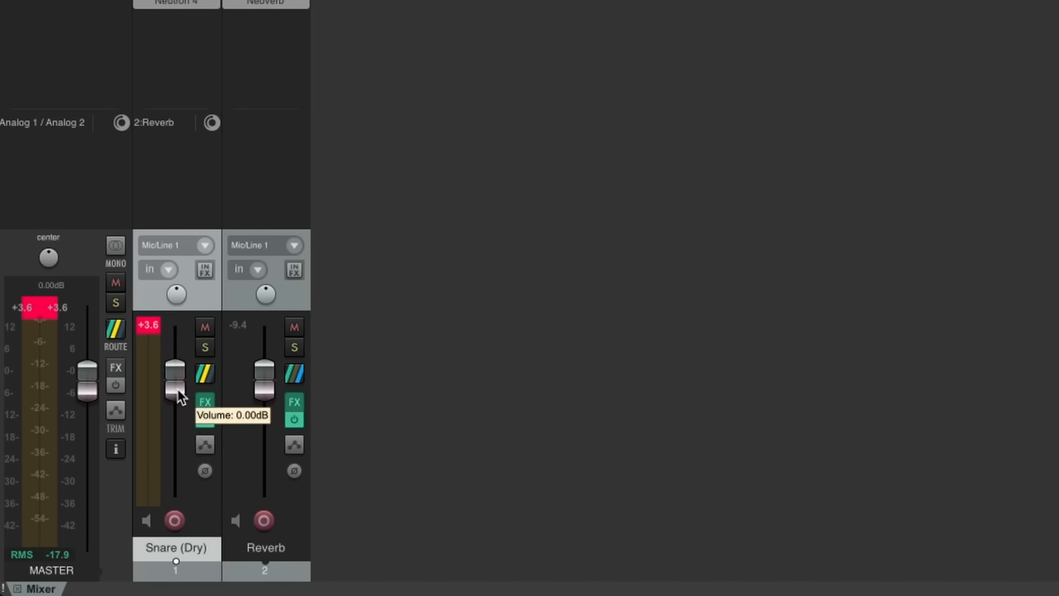
# Sweep the Snare (Dry) volume through -18 dB to silence again, then settle near 0 dB.
pyautogui.moveTo(175, 378); pyautogui.dragTo(175, 398)
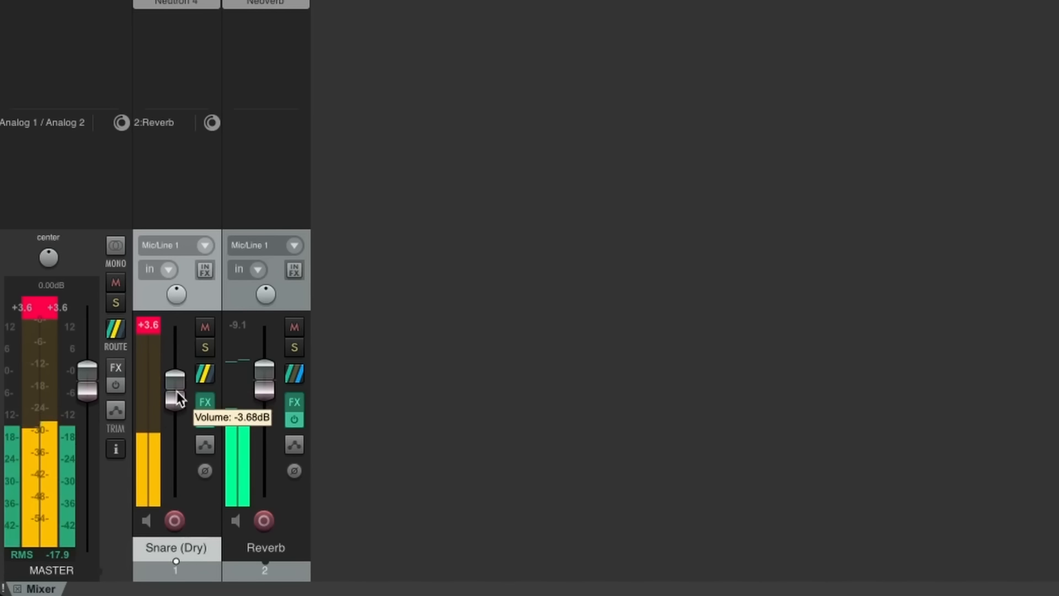
pyautogui.moveTo(176, 399); pyautogui.dragTo(176, 436)
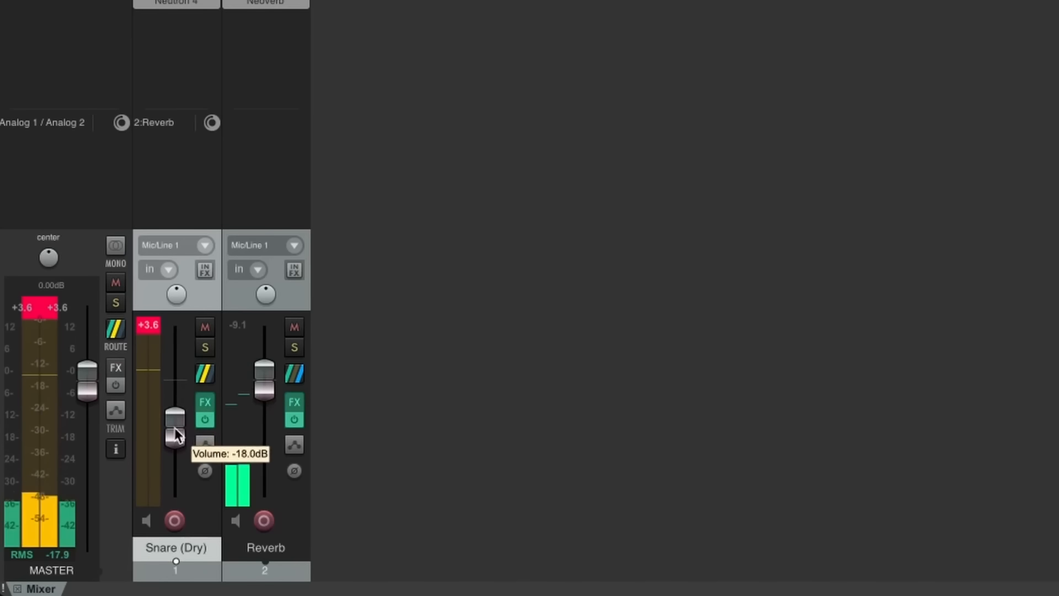
pyautogui.moveTo(174, 425); pyautogui.dragTo(175, 476)
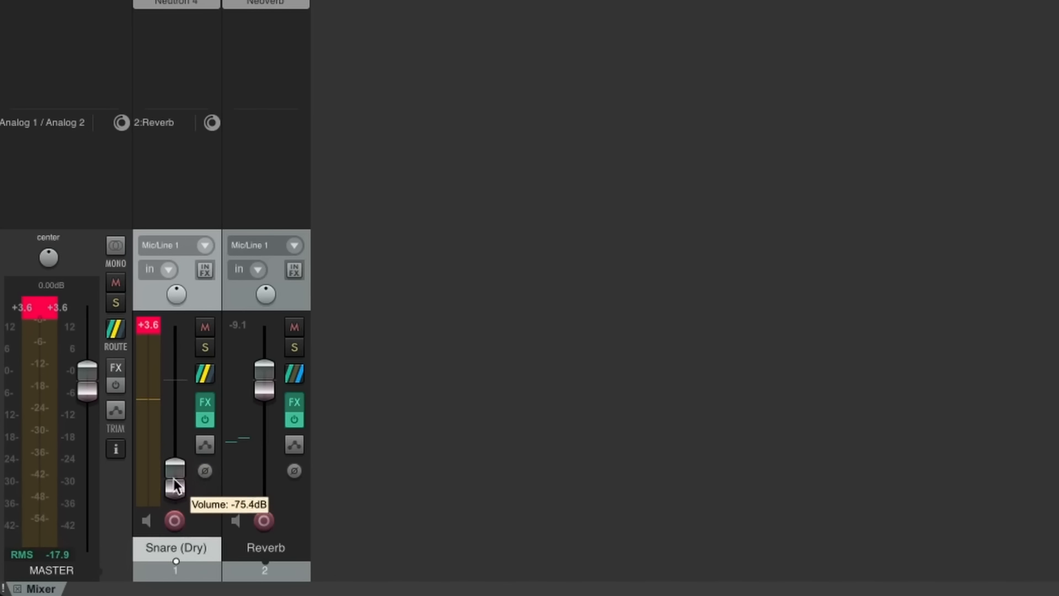
pyautogui.moveTo(173, 470); pyautogui.dragTo(174, 494)
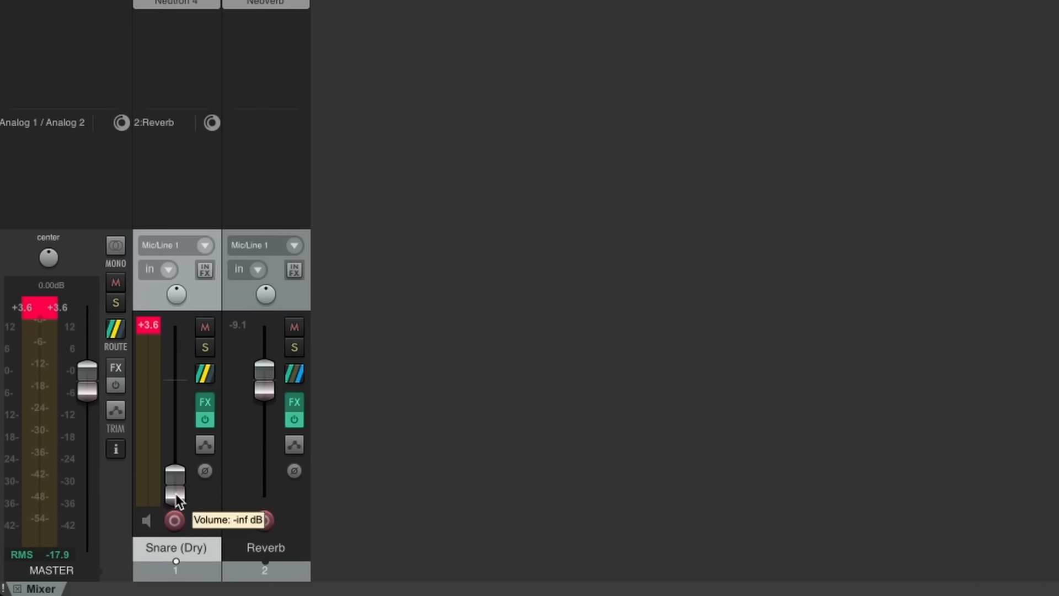
pyautogui.moveTo(174, 486); pyautogui.dragTo(174, 376)
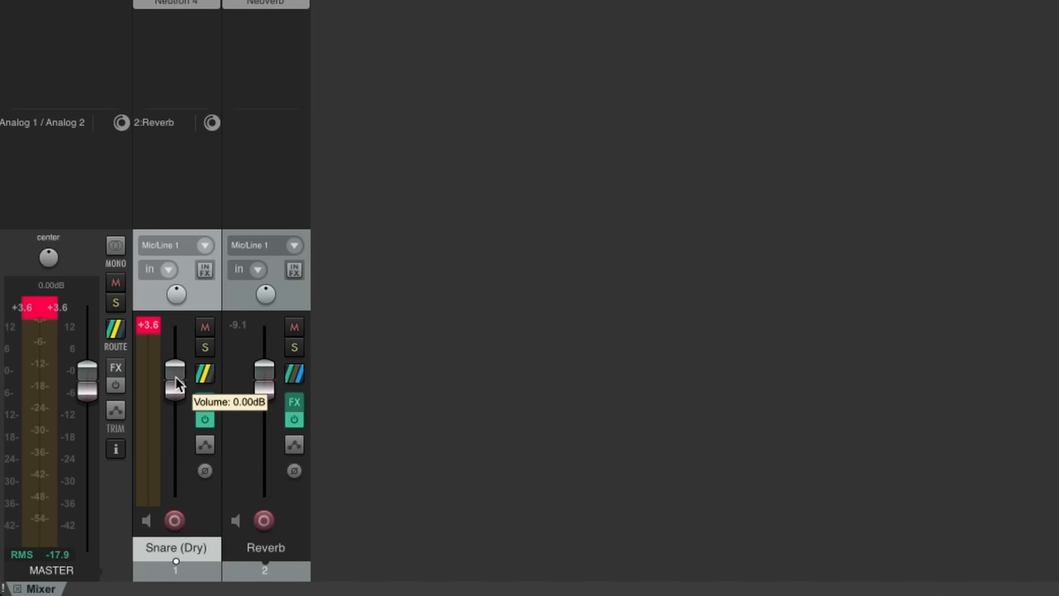
pyautogui.moveTo(174, 381); pyautogui.dragTo(174, 409)
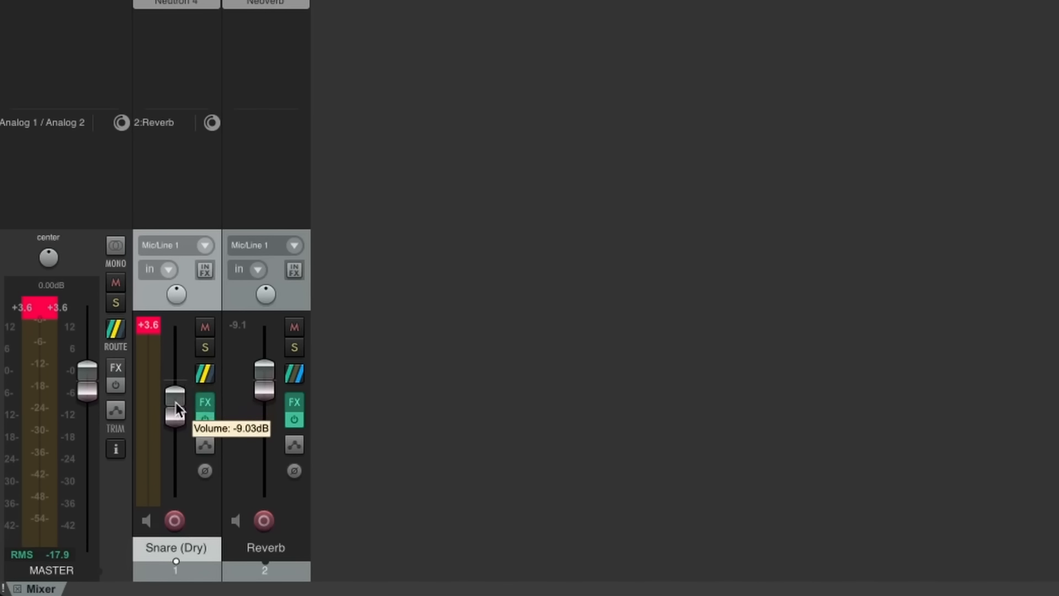
pyautogui.moveTo(175, 409); pyautogui.dragTo(175, 378)
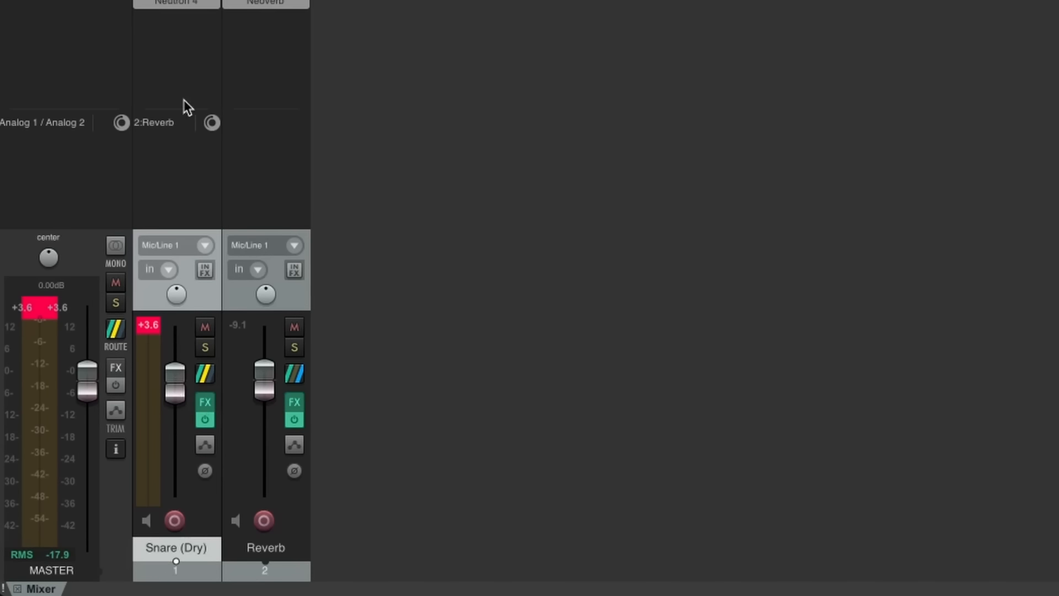
# Set the Snare (Dry) Reverb send to Pre-Fader (Post-FX) and test by moving the dry fader.
pyautogui.click(446, 55)
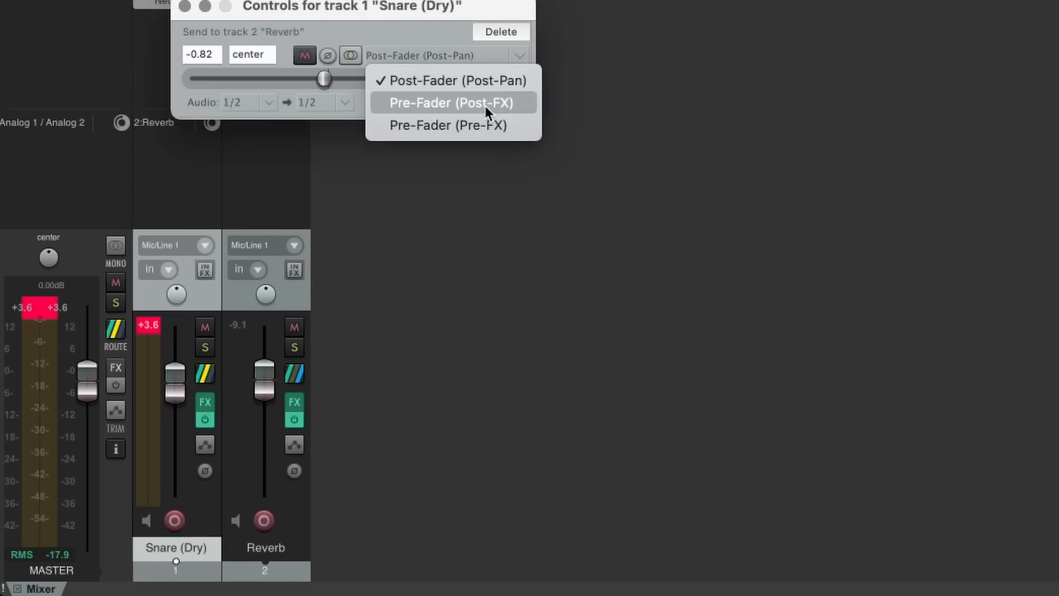
pyautogui.click(449, 102)
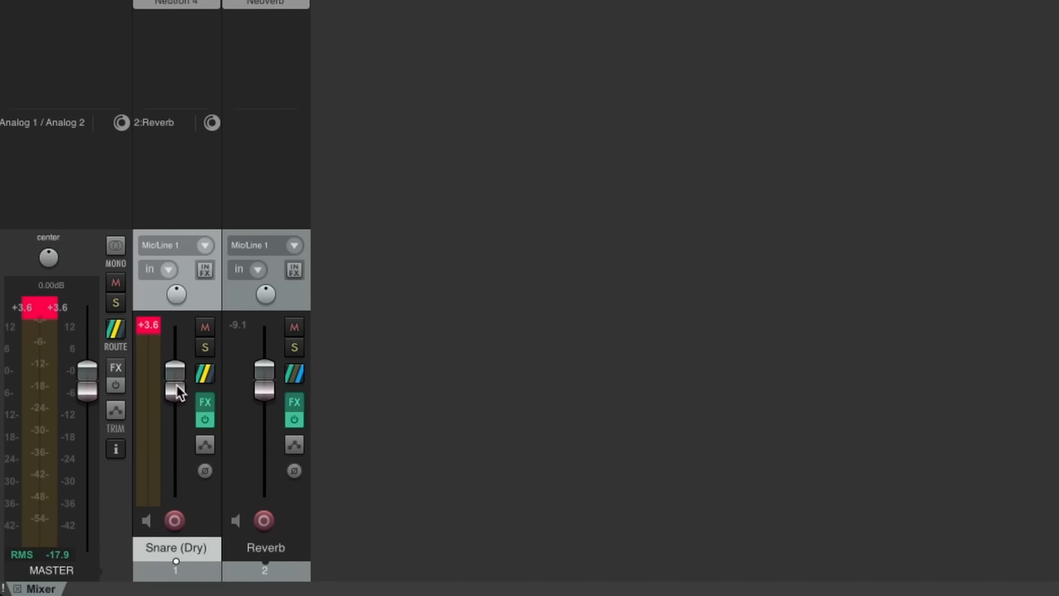
pyautogui.moveTo(174, 375); pyautogui.dragTo(174, 418)
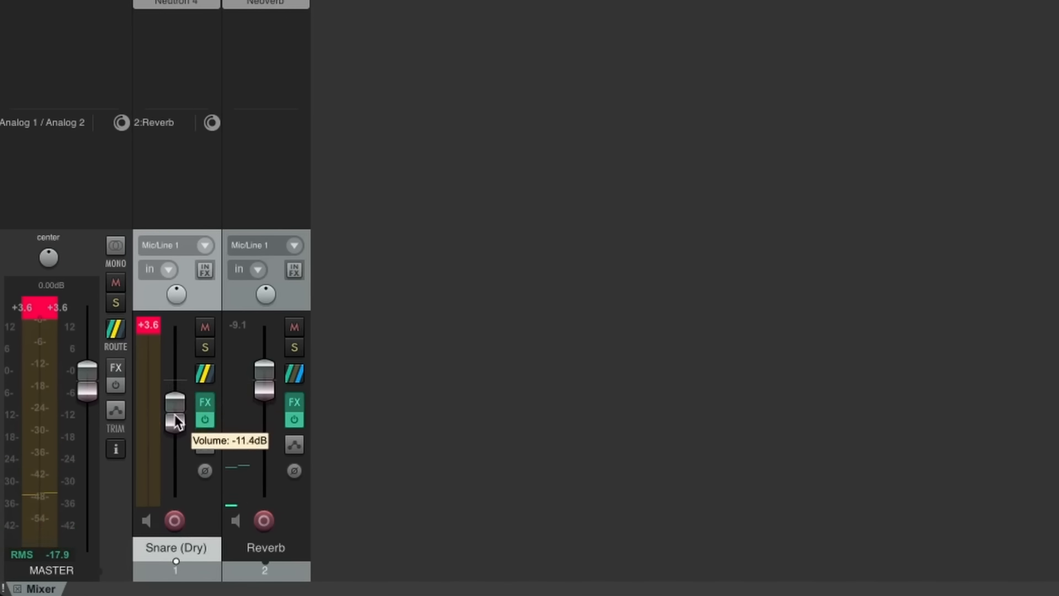
pyautogui.moveTo(175, 419); pyautogui.dragTo(174, 466)
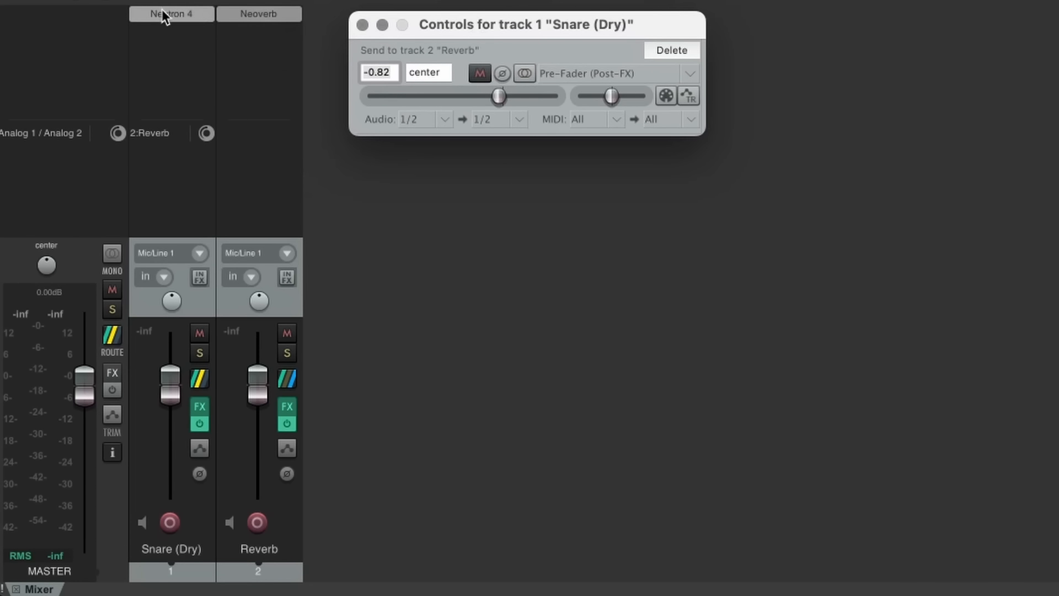
# Review Post-Fader, Pre-Fader (Post-FX) and Pre-Fader (Pre-FX) in the send mode dropdown.
pyautogui.click(690, 73)
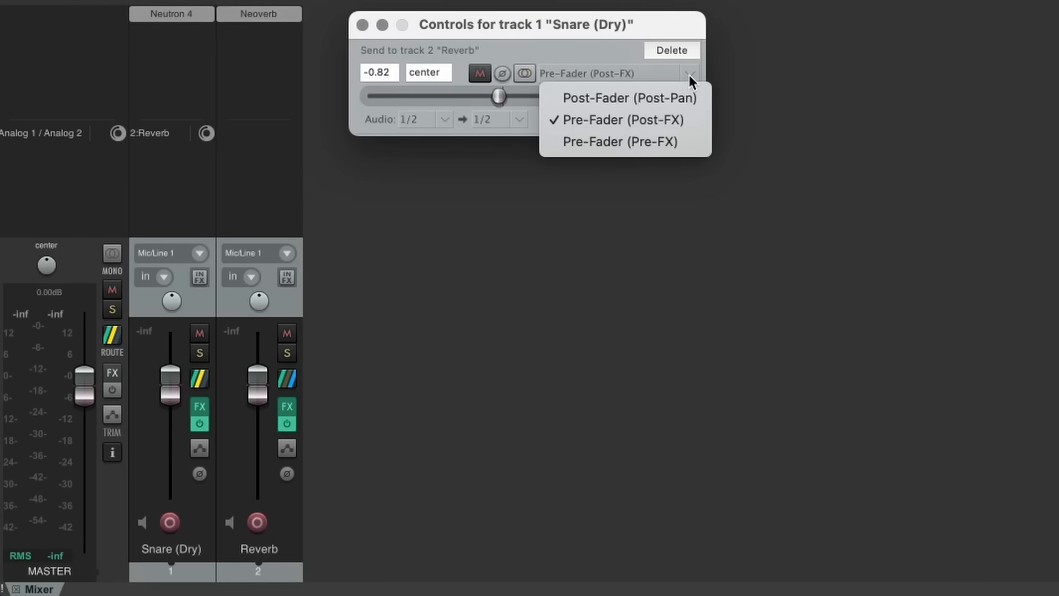
pyautogui.moveTo(679, 120)
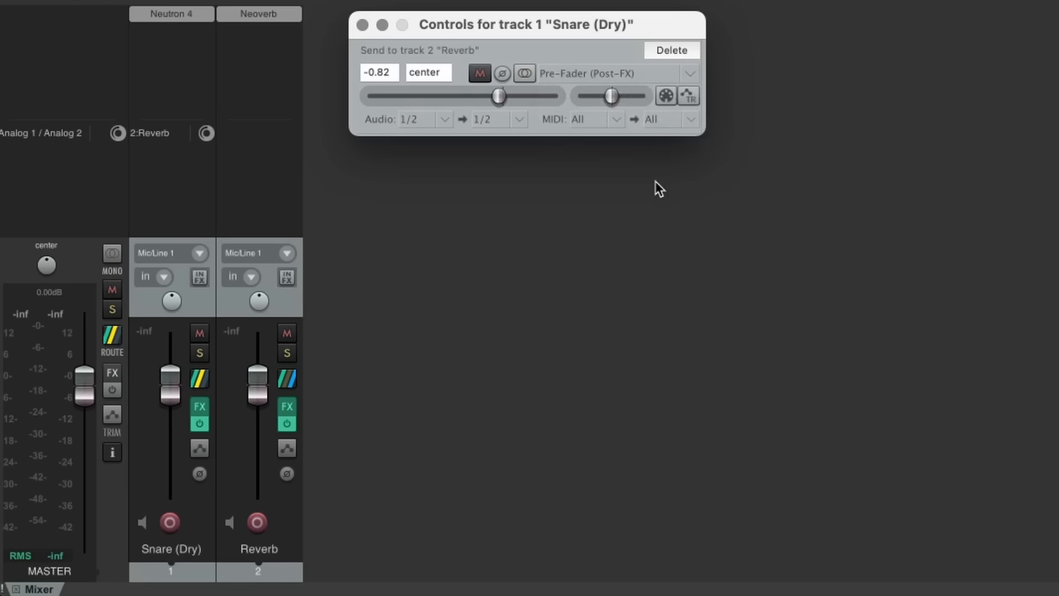
pyautogui.moveTo(647, 214)
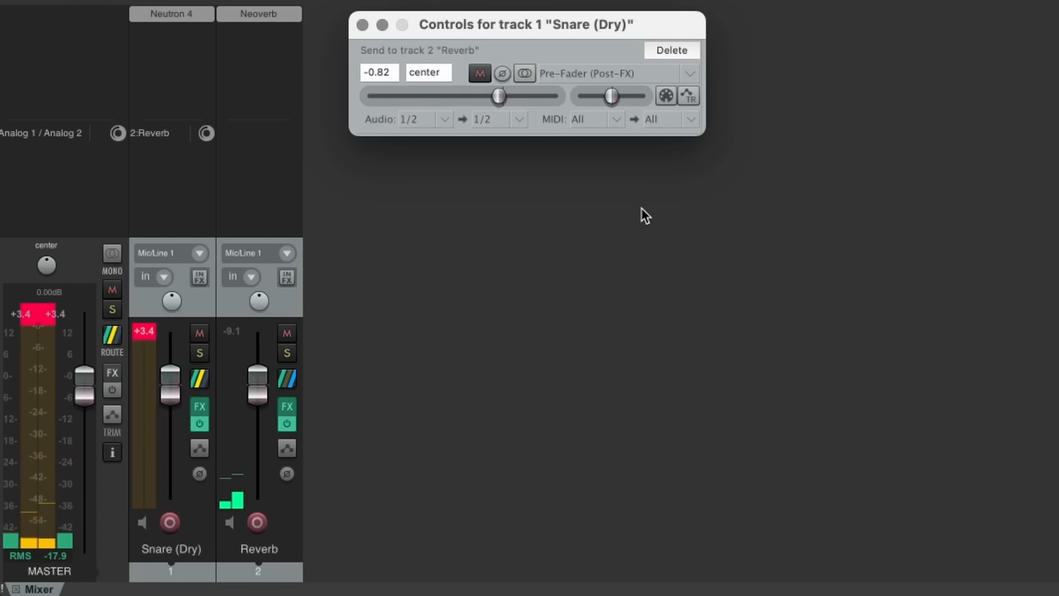
pyautogui.click(688, 73)
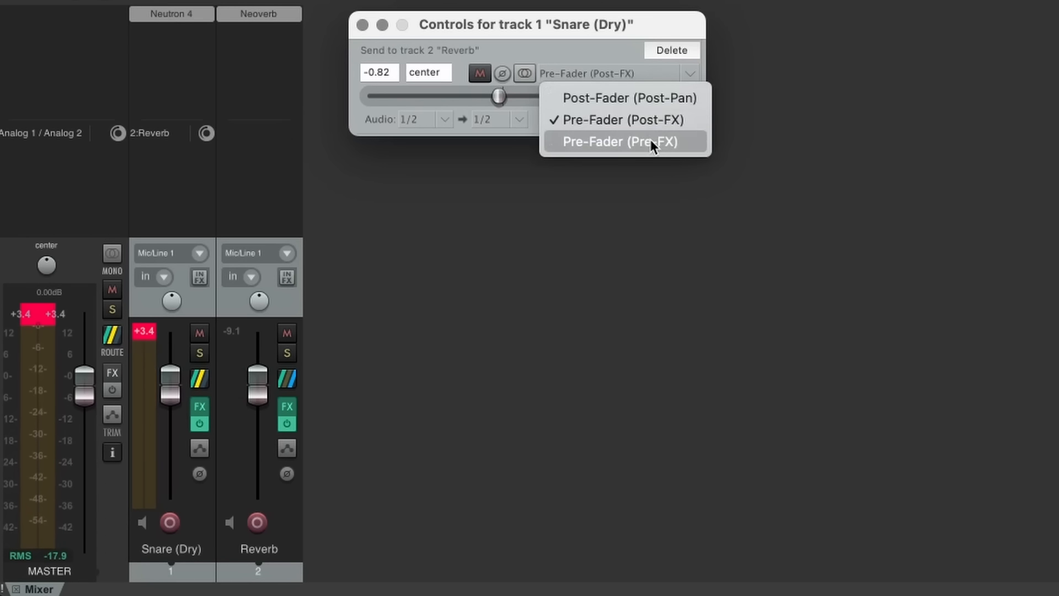
pyautogui.click(616, 141)
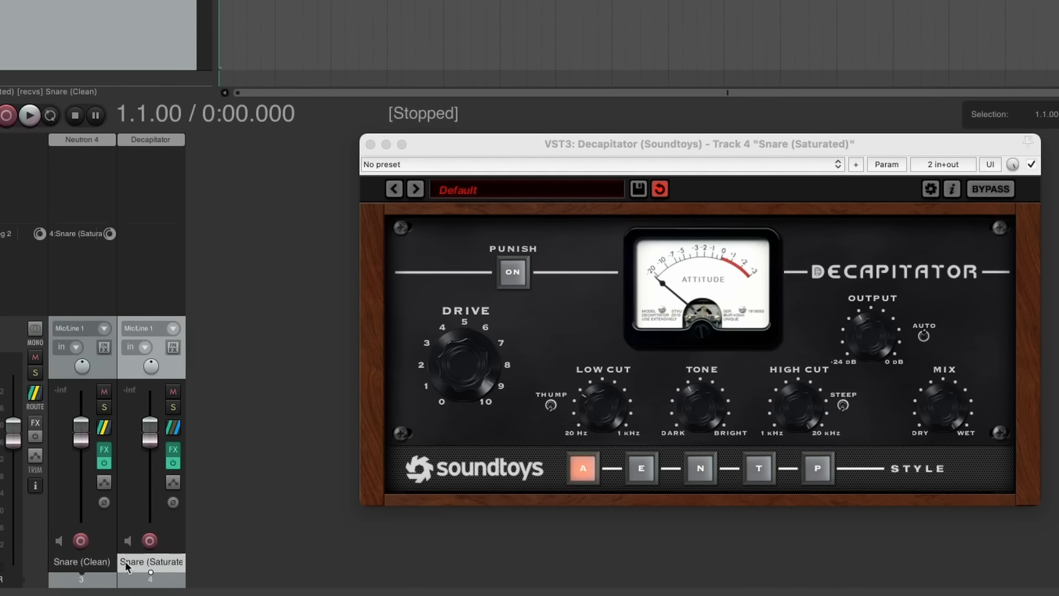
# Set the Snare (Clean) send to Snare (Saturated) to Pre-Fader (Post-FX) and close its controls.
pyautogui.click(150, 562)
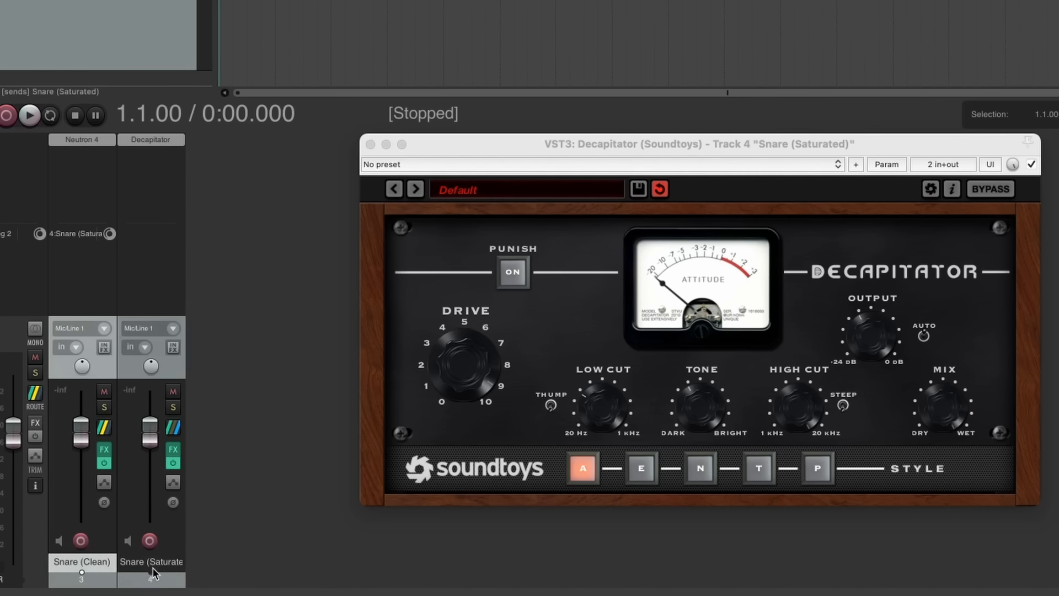
pyautogui.moveTo(81, 139)
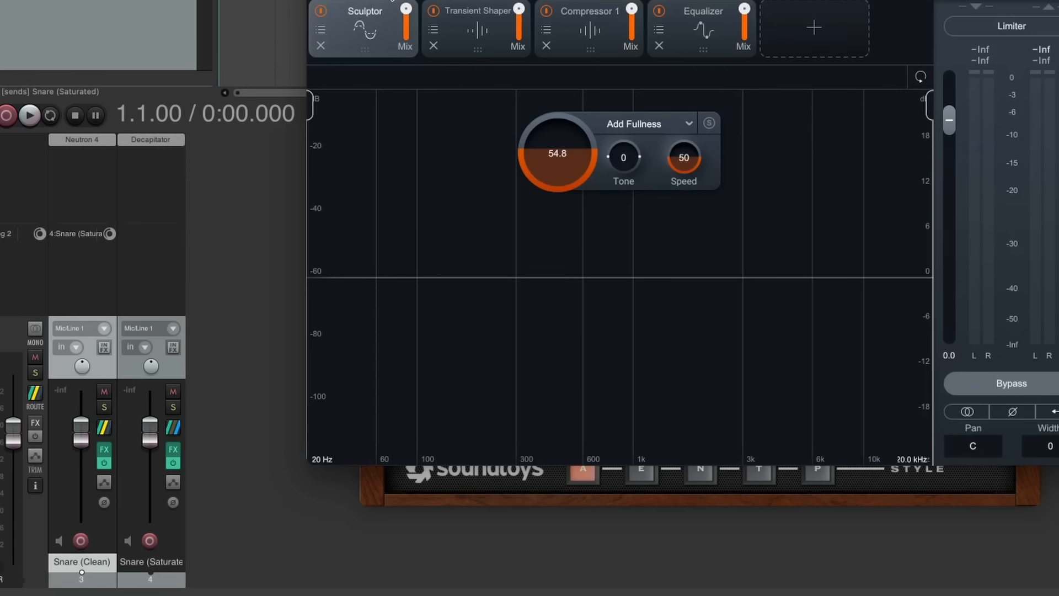
pyautogui.click(150, 139)
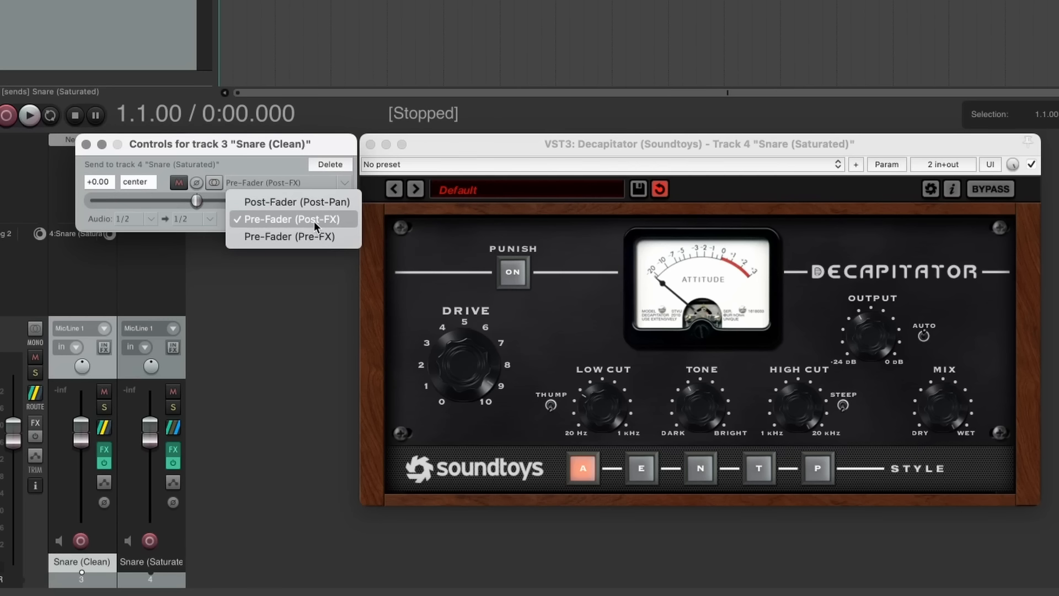
pyautogui.click(292, 219)
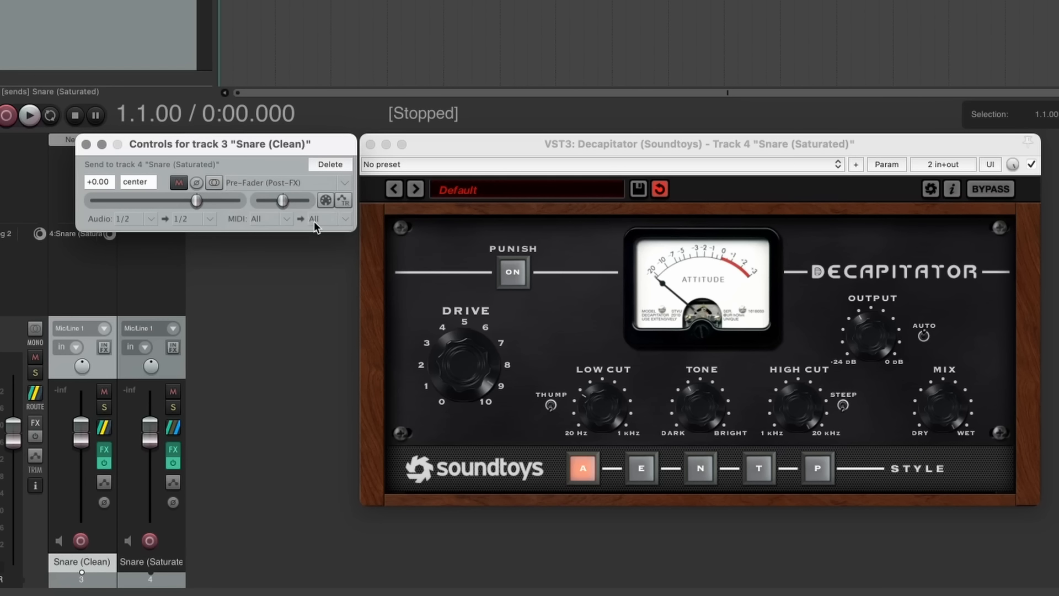
pyautogui.click(86, 144)
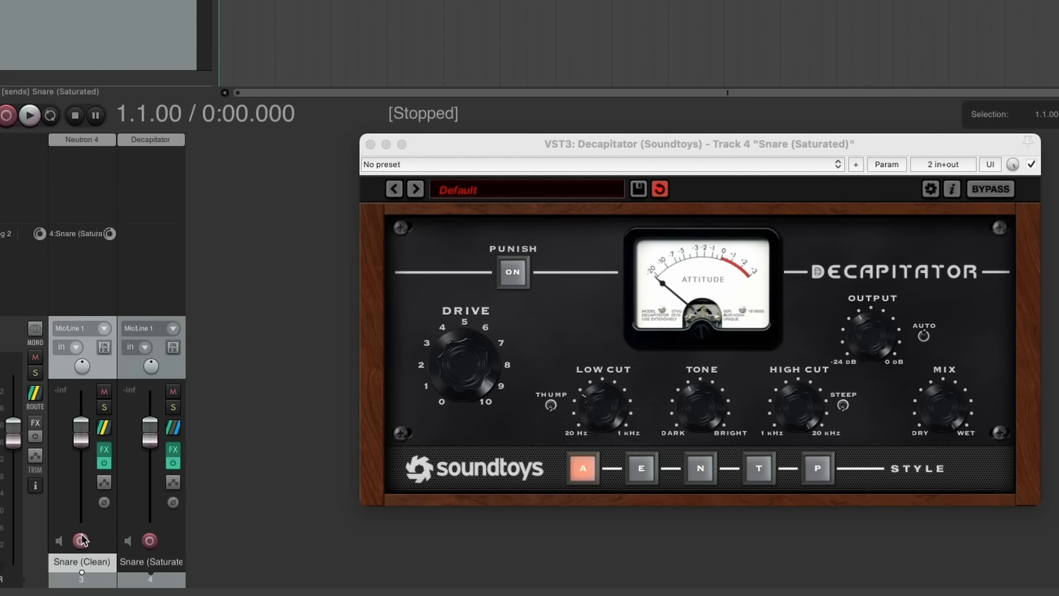
pyautogui.moveTo(102, 527)
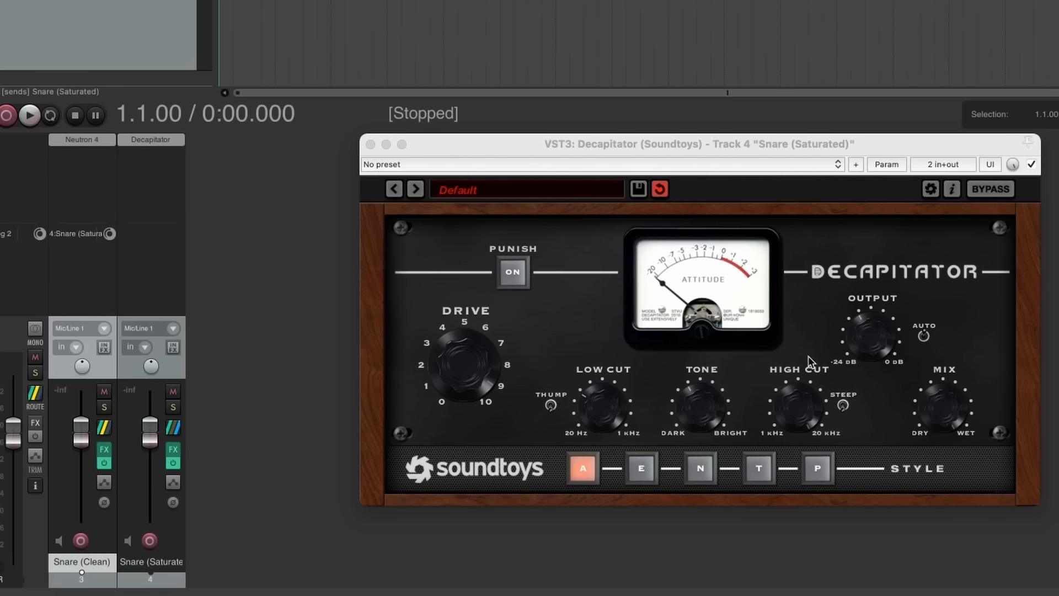
# Set the saturation send near -7 dB, Snare (Clean) to -10.6 dB, Snare (Saturated) to -12 dB.
pyautogui.click(29, 115)
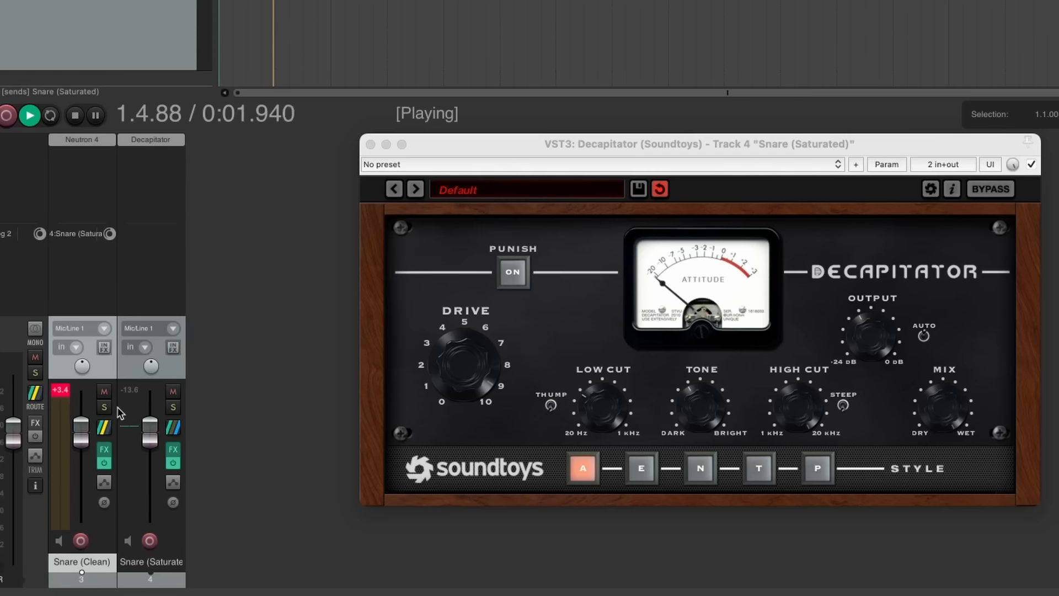
pyautogui.click(103, 406)
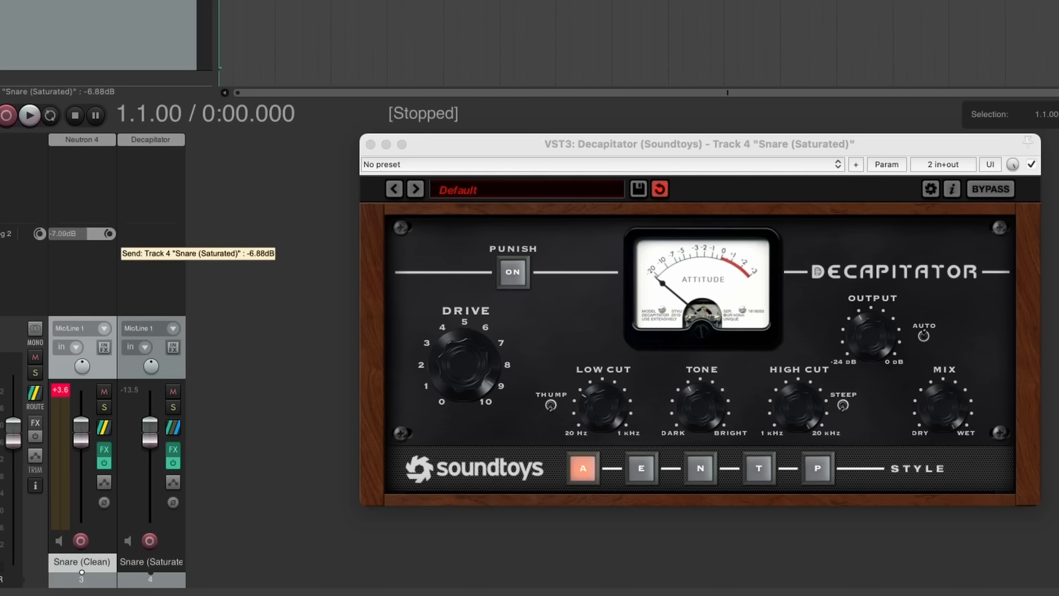
pyautogui.moveTo(107, 234); pyautogui.dragTo(108, 229)
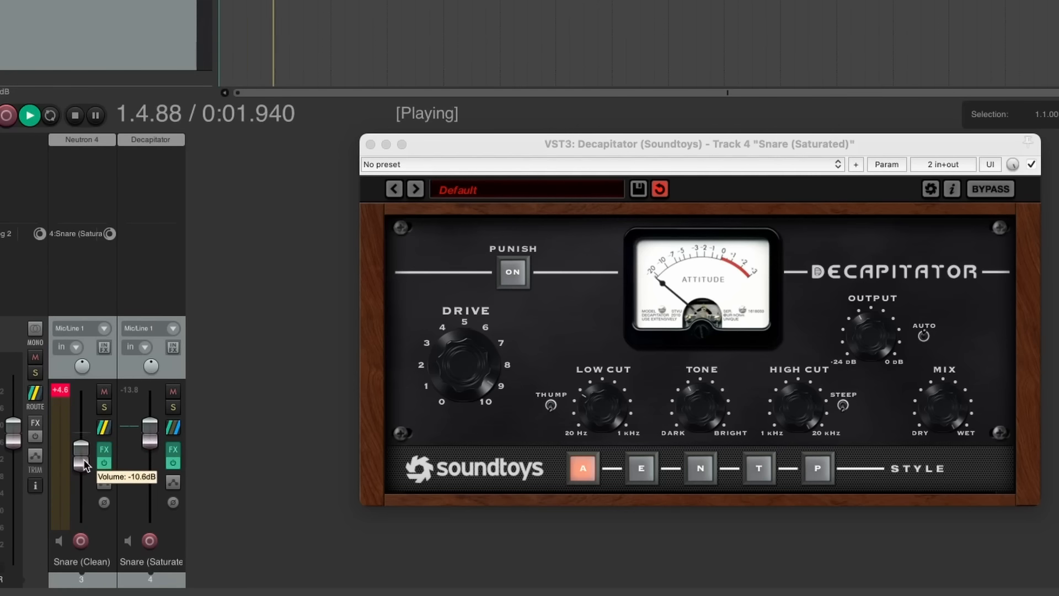
pyautogui.moveTo(80, 465); pyautogui.dragTo(79, 504)
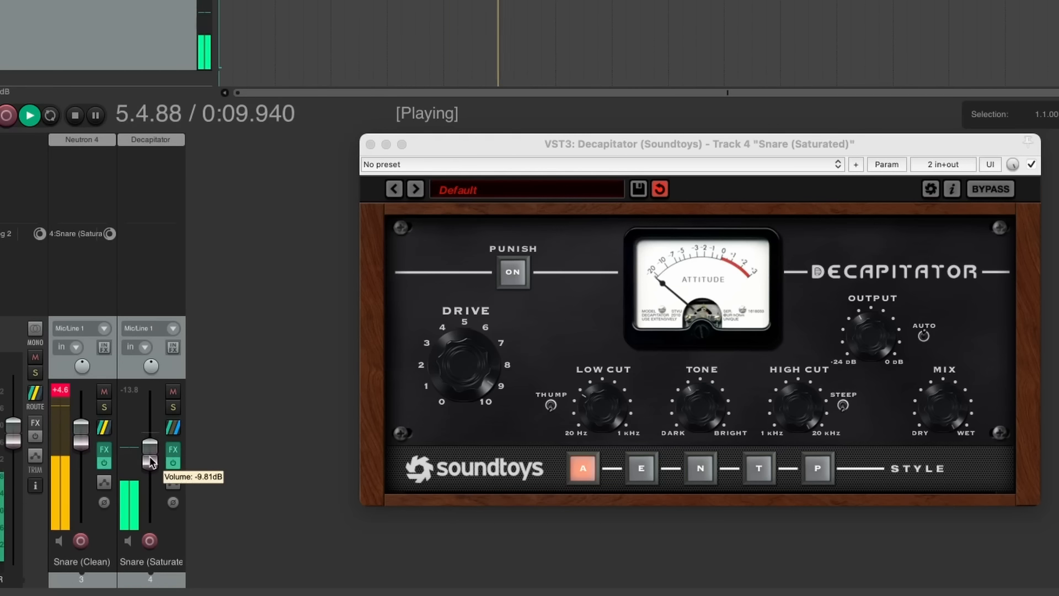
pyautogui.moveTo(150, 447); pyautogui.dragTo(150, 464)
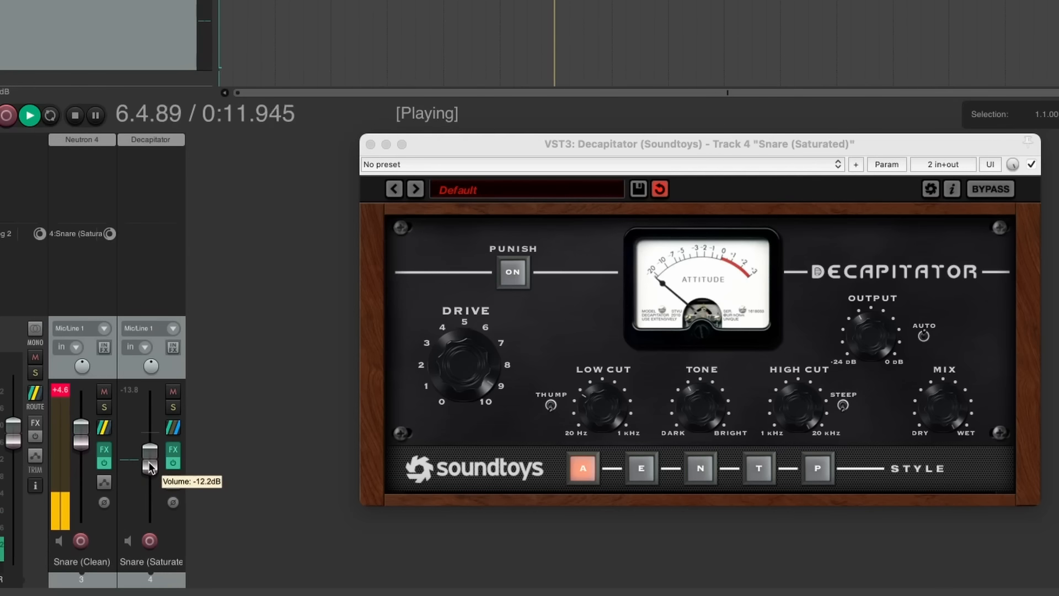